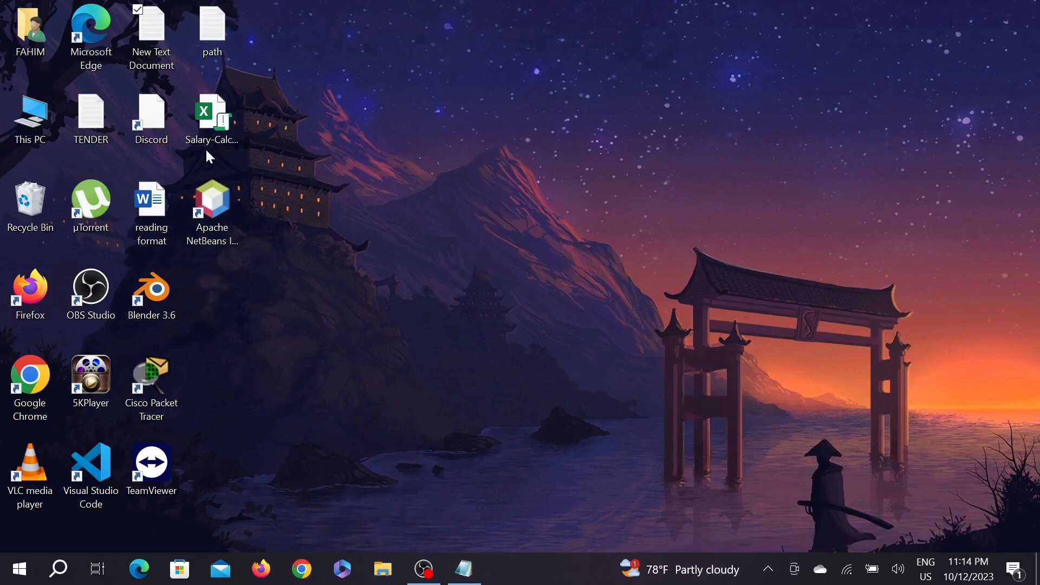
# Step: Open New Text Document and add test letters 'hh1kkkh' after HyperV to confirm typing works
pyautogui.doubleClick(151, 33)
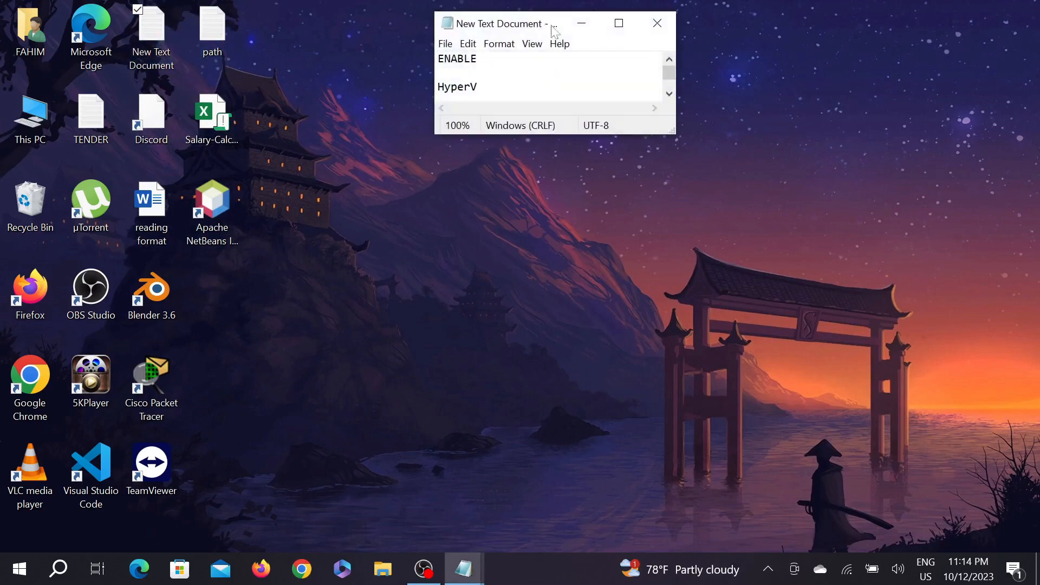
pyautogui.write('hh1')
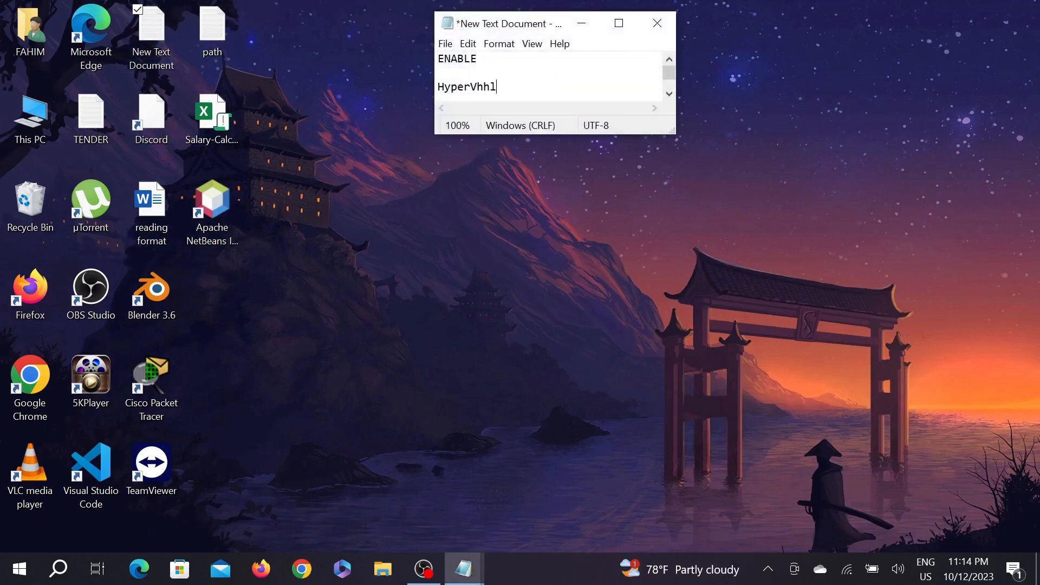
pyautogui.write('kkkh')
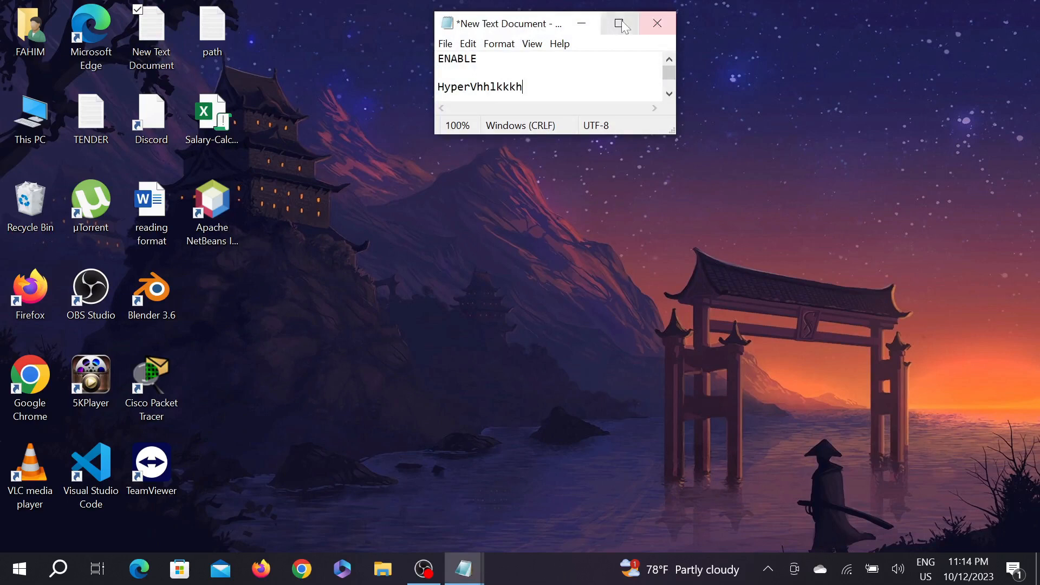
# Step: Maximize the Notepad window and keep typing test letters 'fhjhh'
pyautogui.click(618, 23)
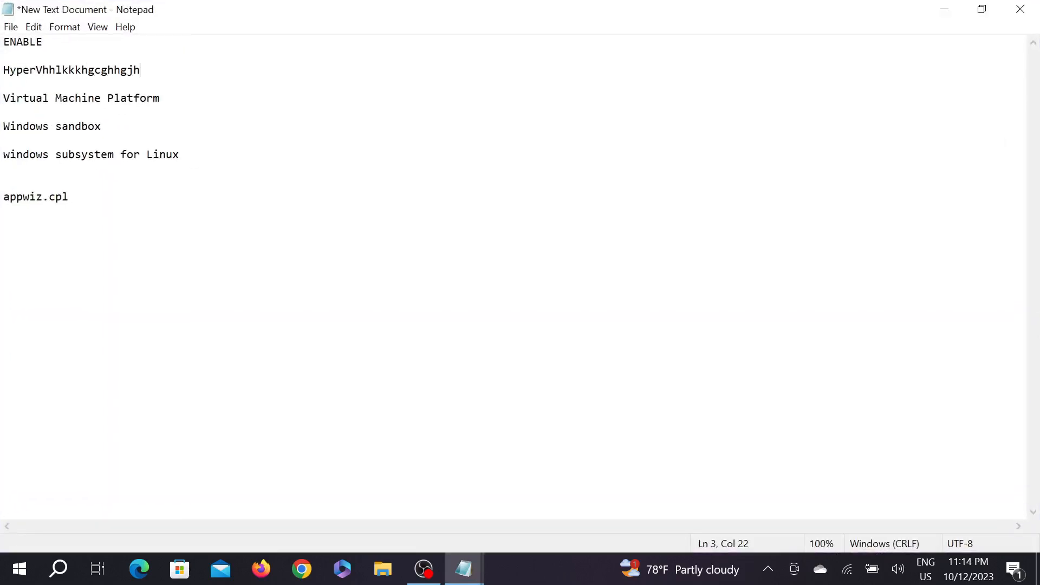
pyautogui.write('fhjhh')
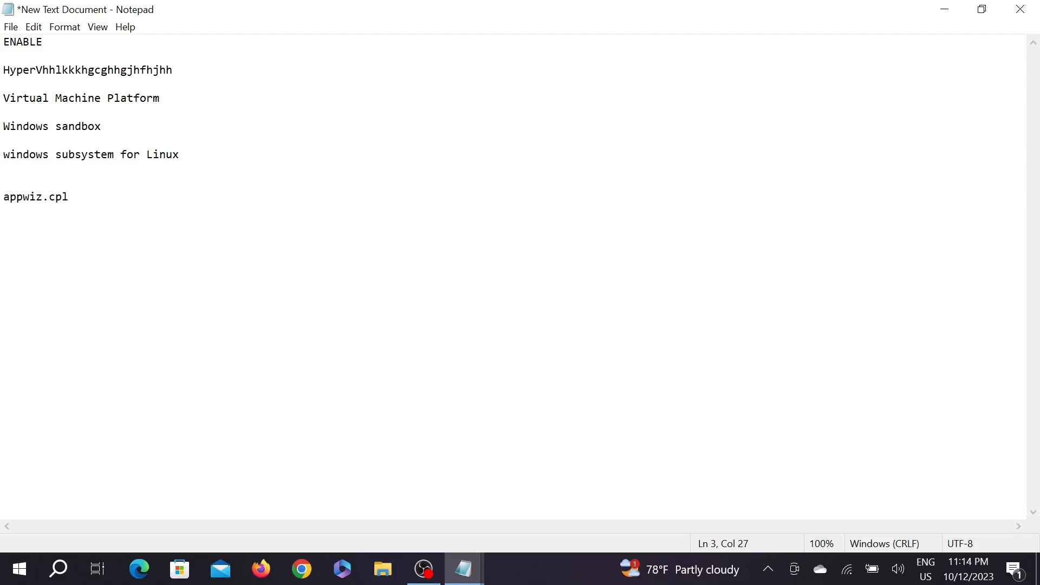